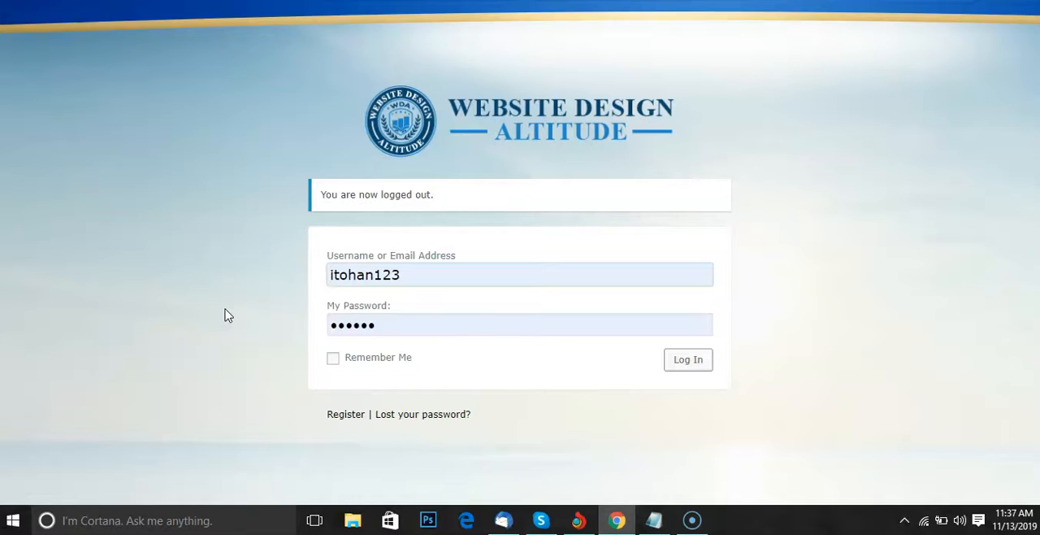
# - Submit the pre-filled login credentials, retrying Log In until the members dashboard opens
pyautogui.click(520, 275)
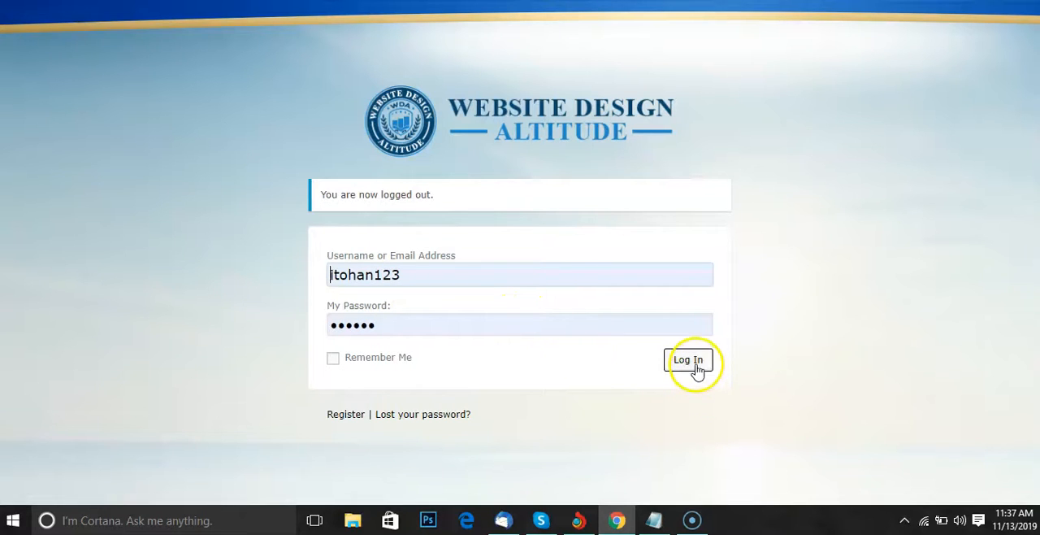
pyautogui.click(688, 360)
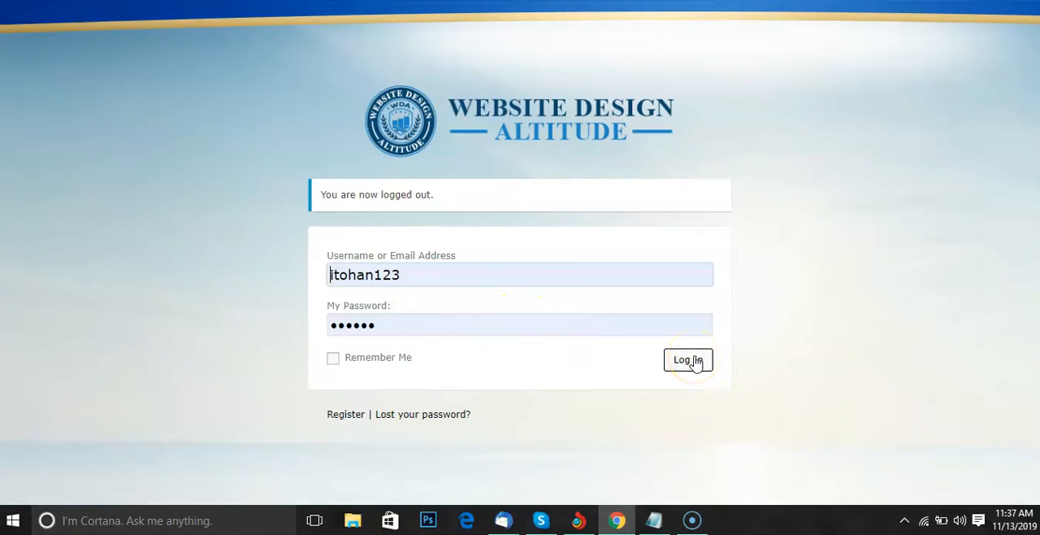
pyautogui.click(687, 360)
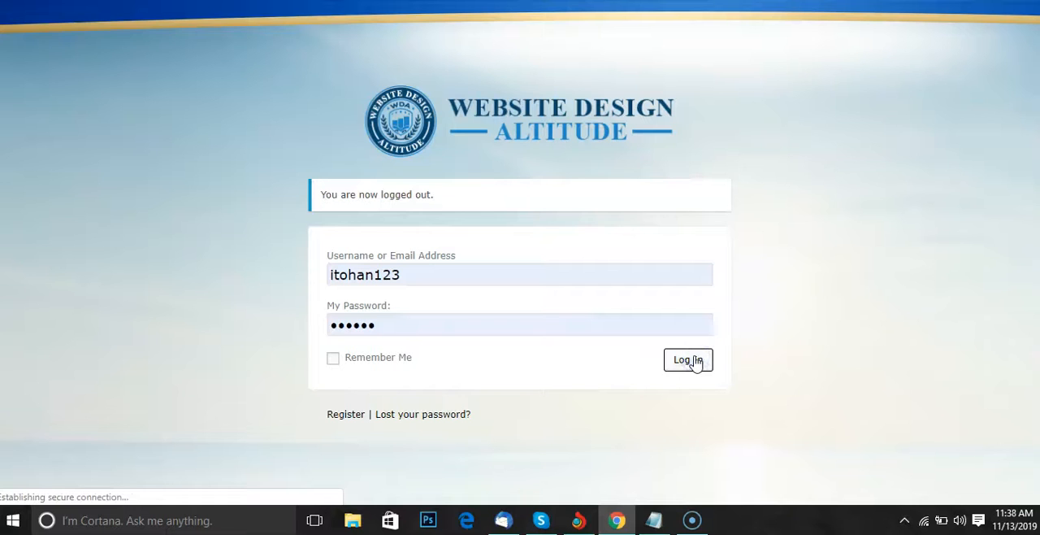
pyautogui.click(688, 360)
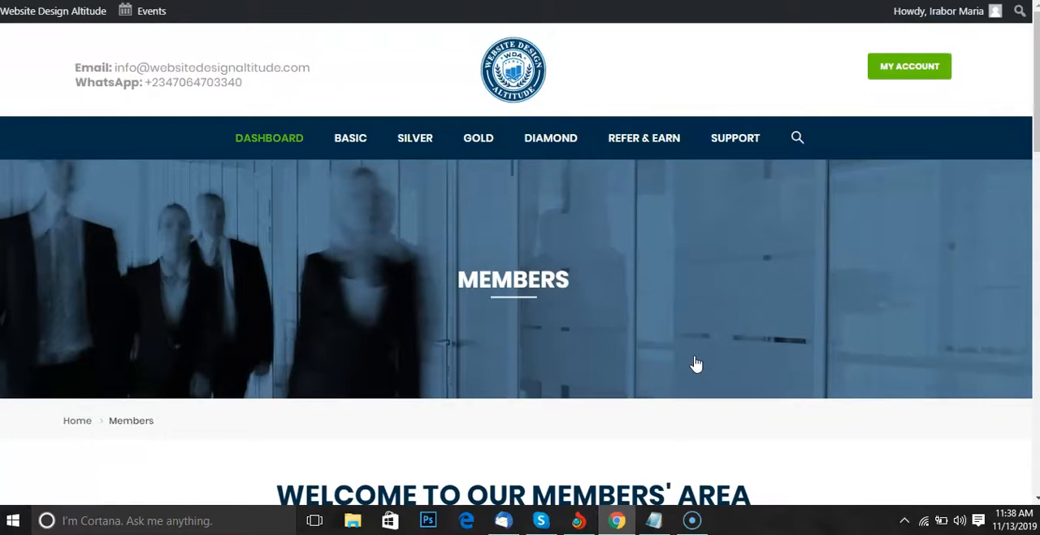
# - Review the WDA Training Center levels from Basic to Platinum, then choose the Basic level
pyautogui.scroll(-3)
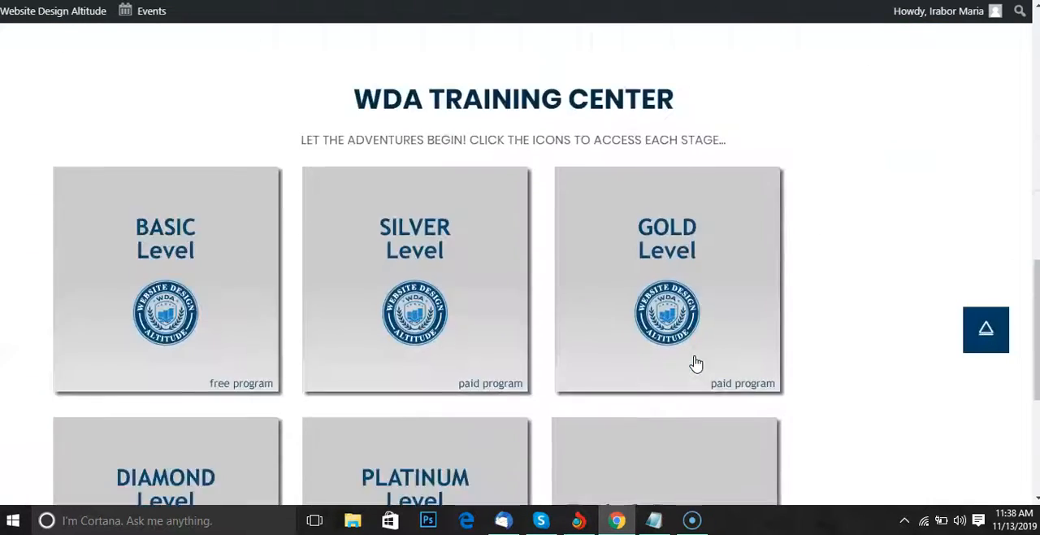
pyautogui.scroll(3)
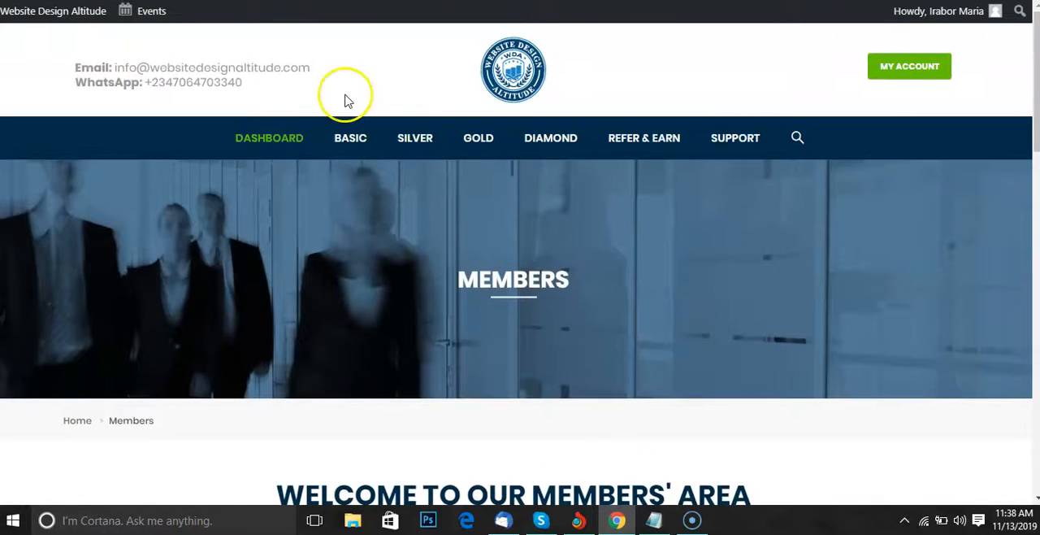
pyautogui.click(350, 137)
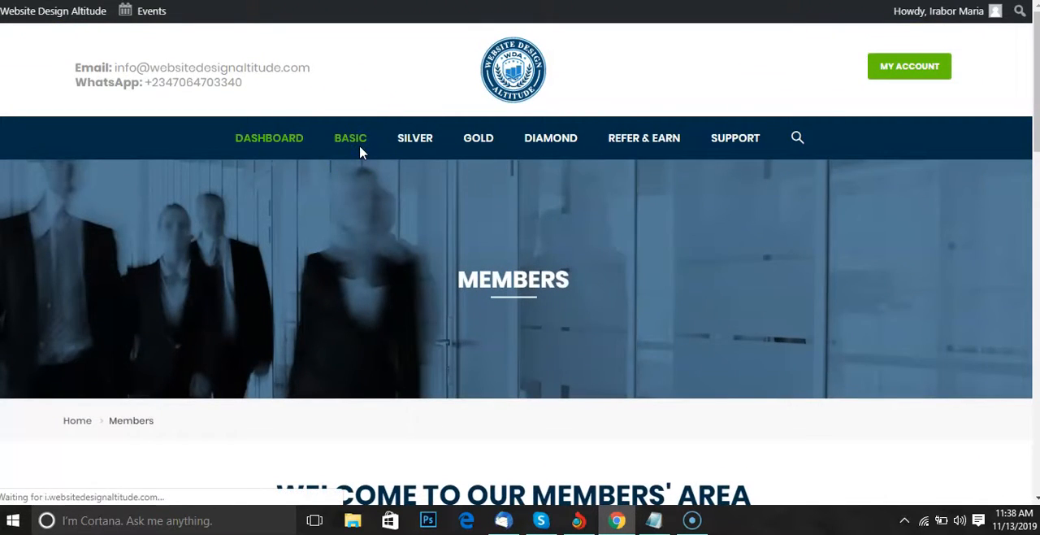
# - Go to the Basic level page and open the Website Design Fast Start introduction lesson
pyautogui.click(350, 137)
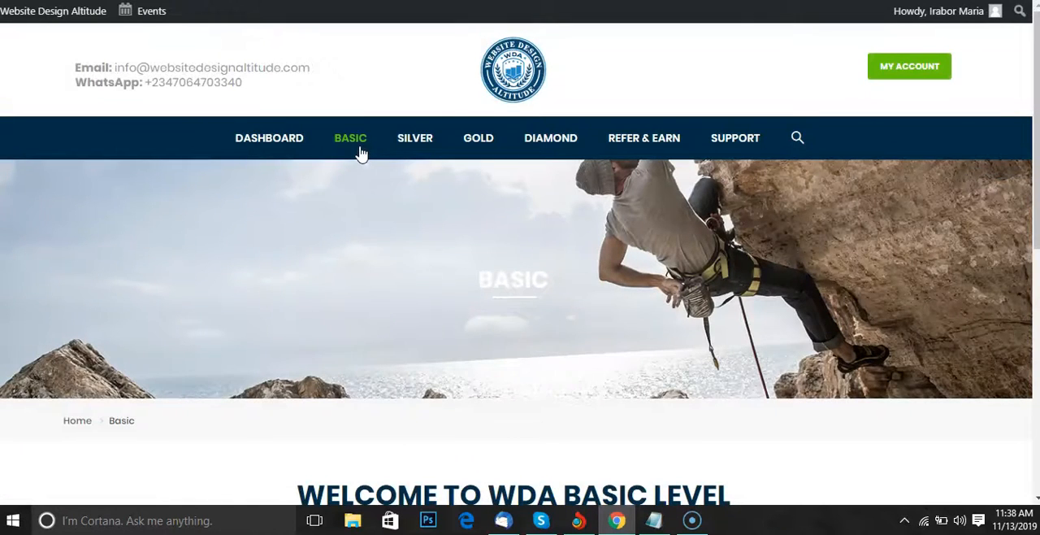
pyautogui.scroll(-3)
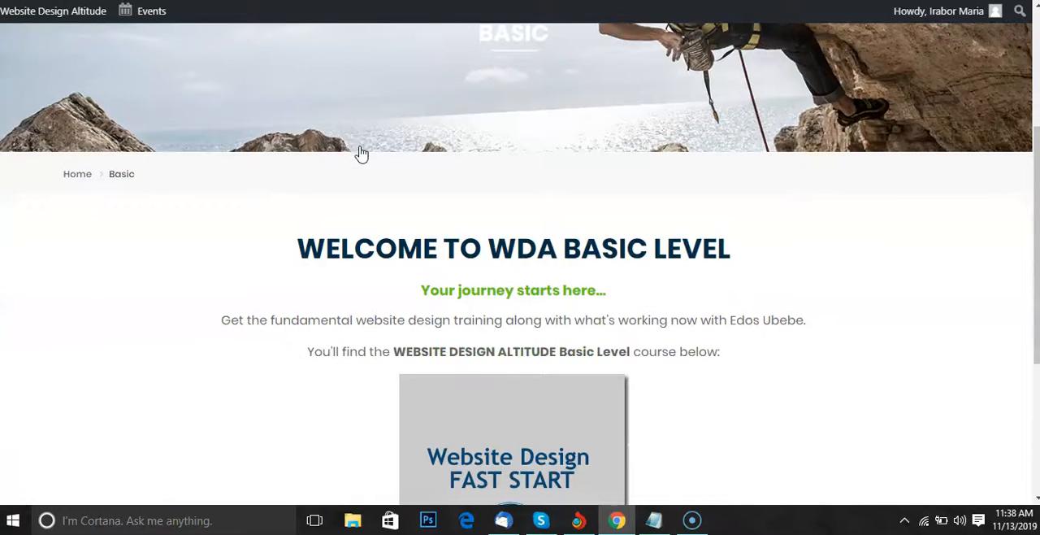
pyautogui.scroll(-3)
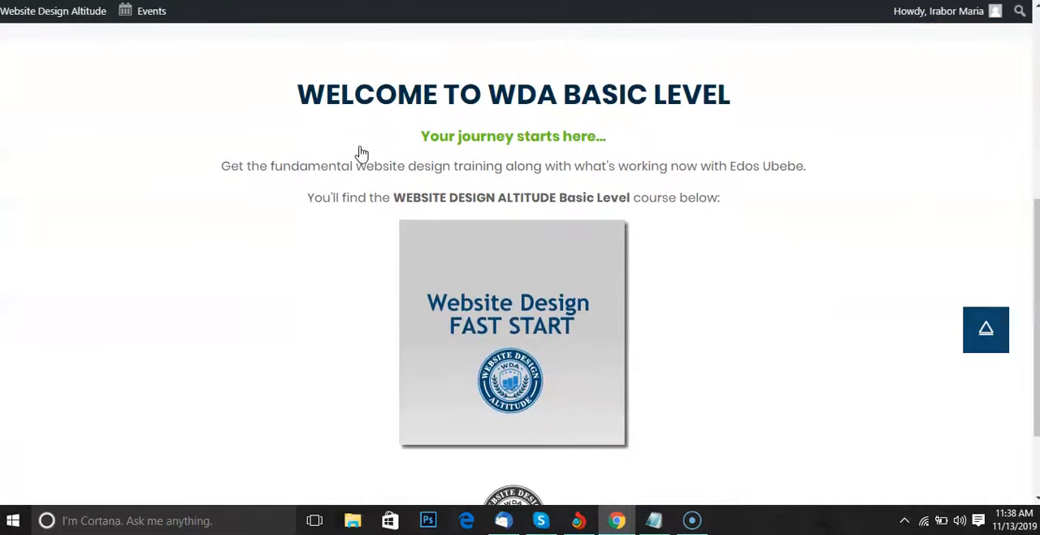
pyautogui.moveTo(490, 312)
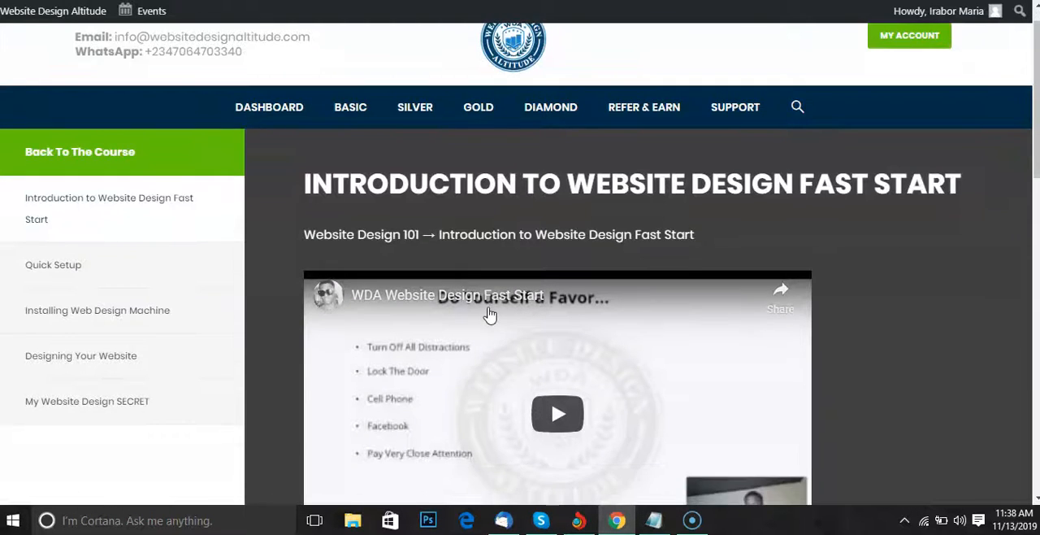
pyautogui.scroll(-3)
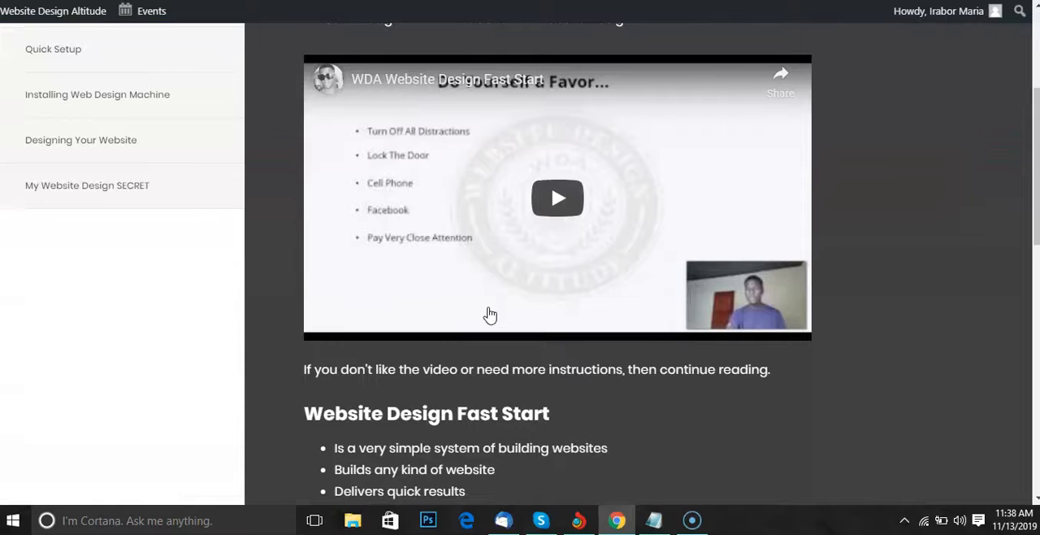